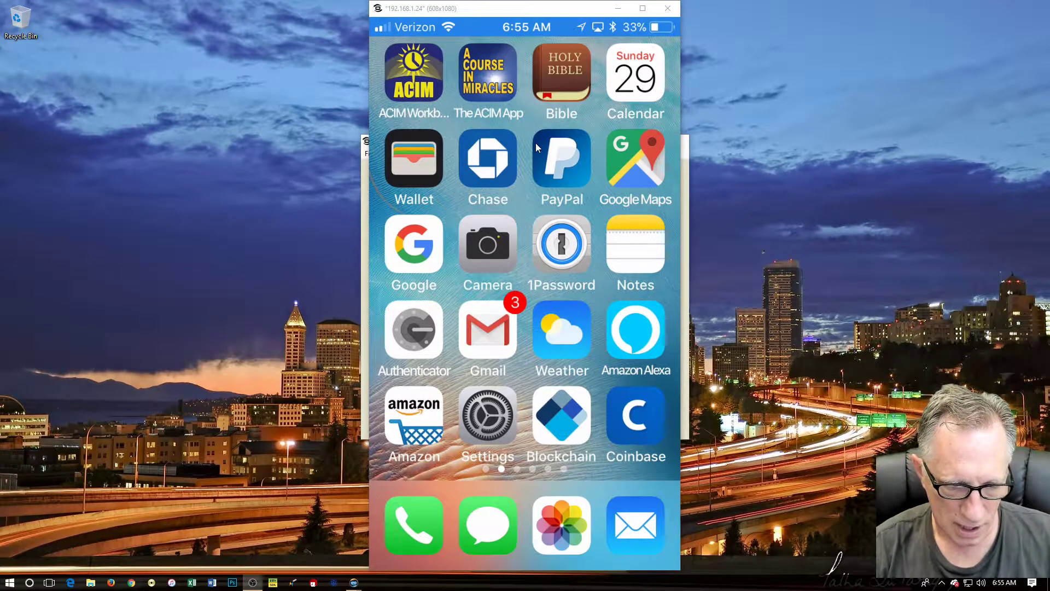
Launch Coinbase on the mirrored iPhone and minimize the X-Mirage mirror window.
click(635, 415)
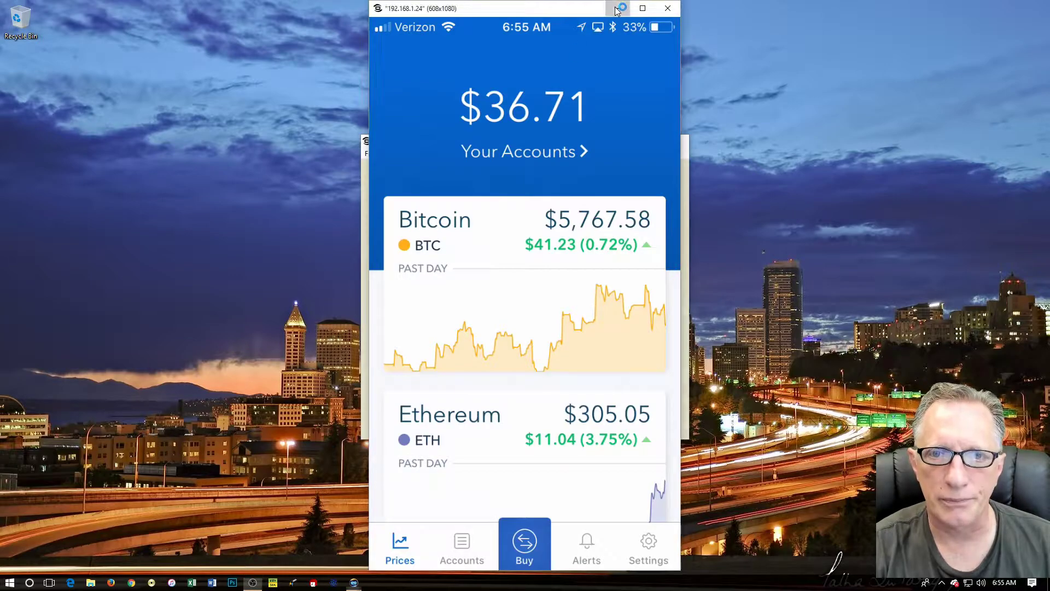
click(668, 8)
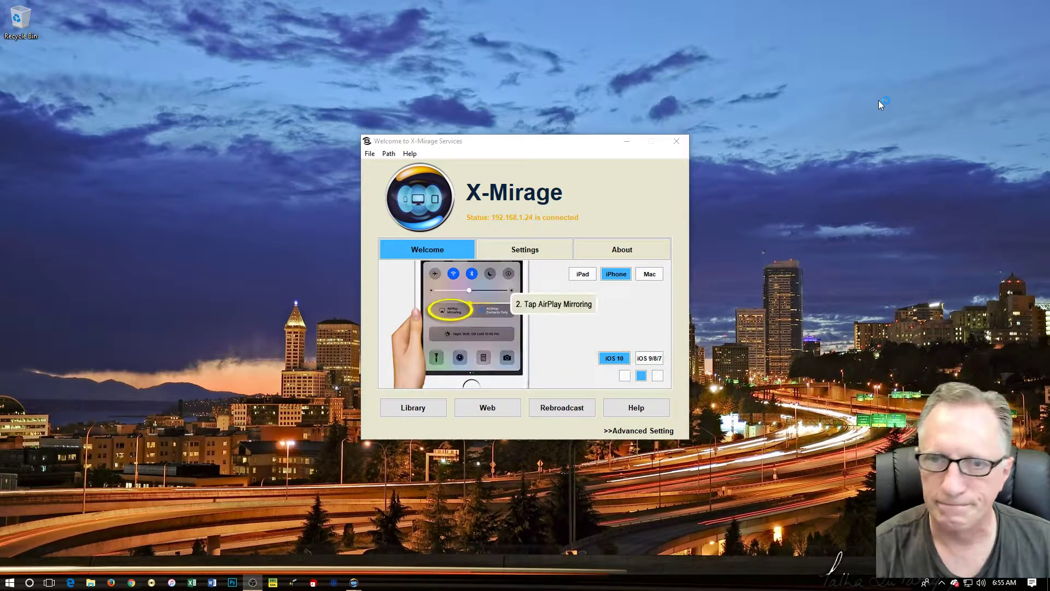
Start Electrum and unlock the encrypted CryptoDad wallet with its password.
click(676, 141)
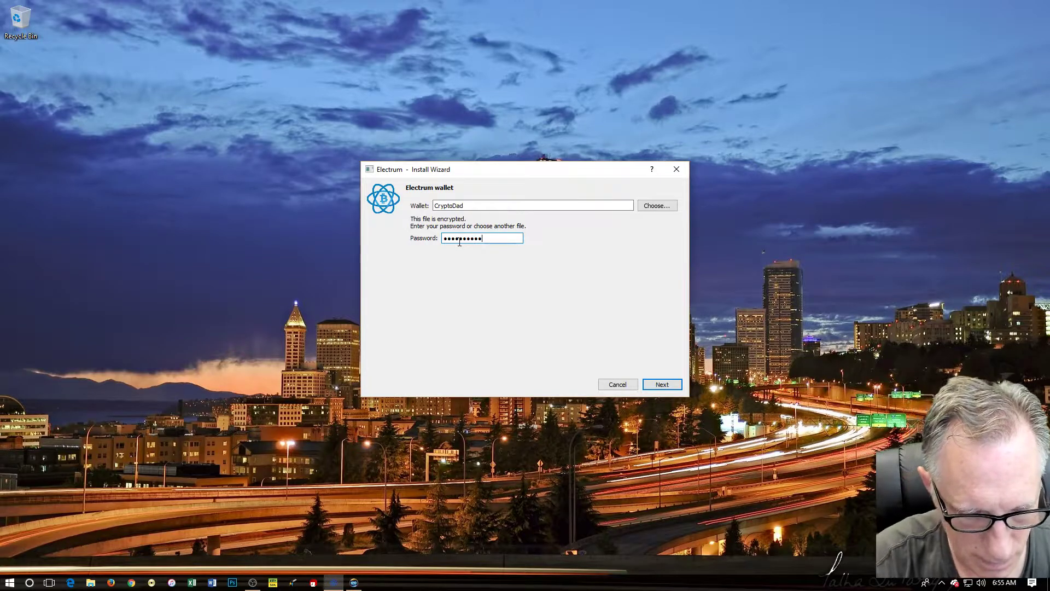
click(661, 384)
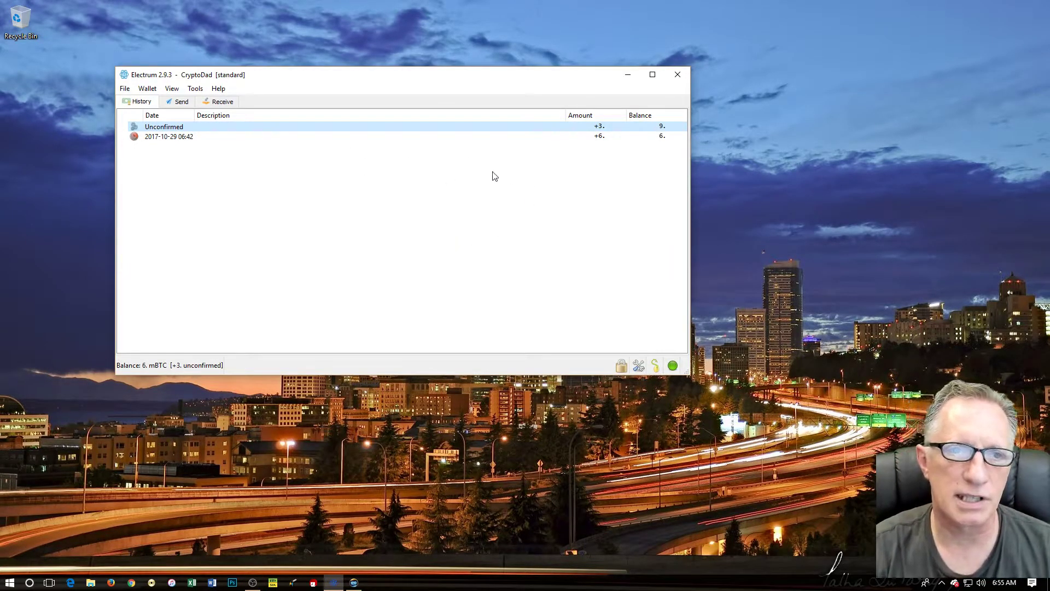
mouse_move(684, 373)
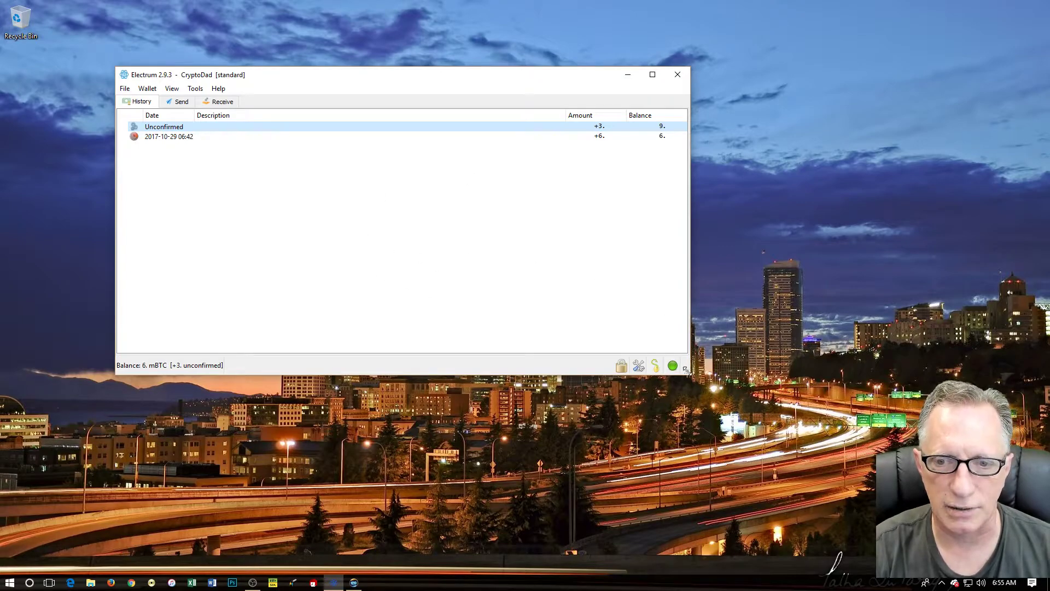
Show Electrum's receiving address and QR code, move the wallet left, and restore the phone mirror.
click(222, 102)
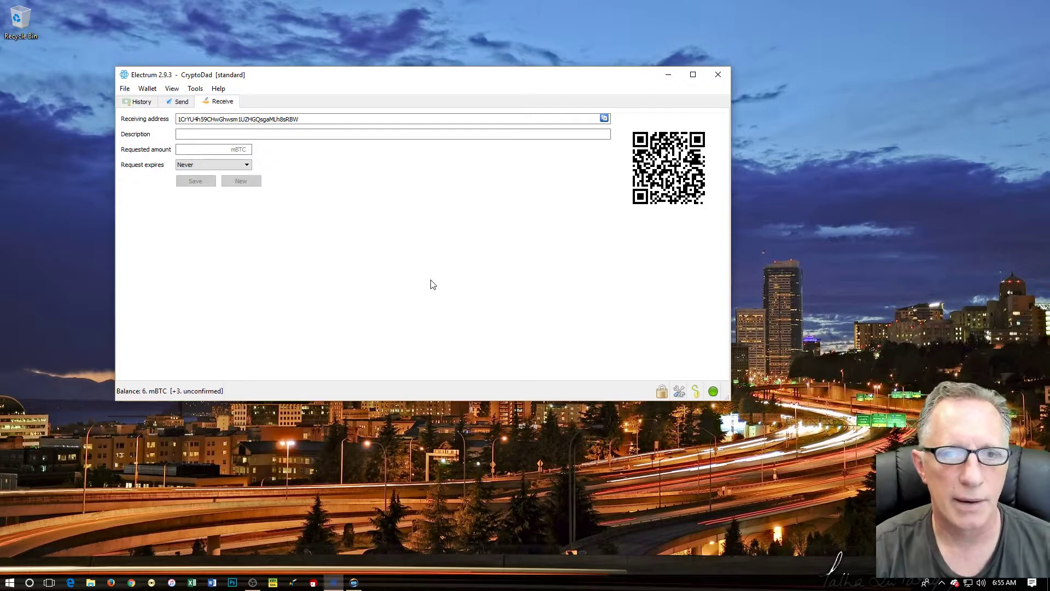
drag(422, 75, 375, 99)
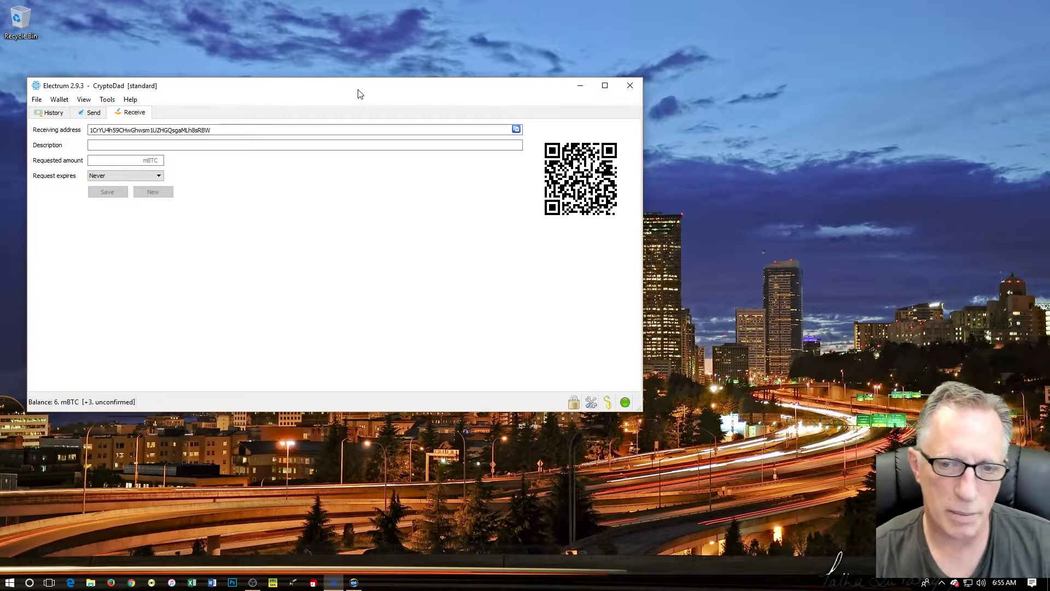
click(355, 581)
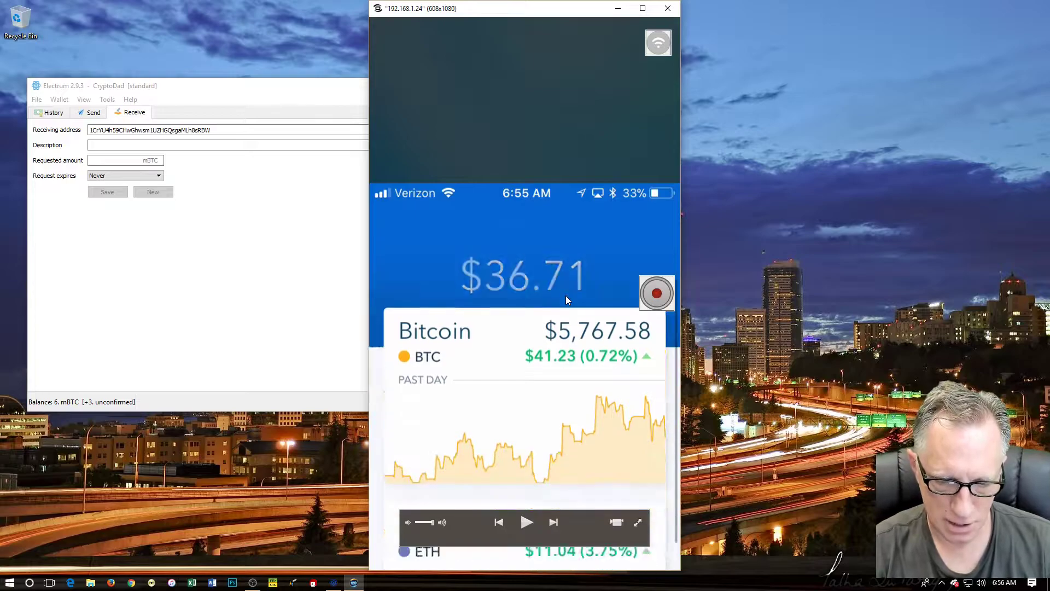
Place the phone mirror right of Electrum and open Coinbase's Bitcoin account.
scroll(down, 3)
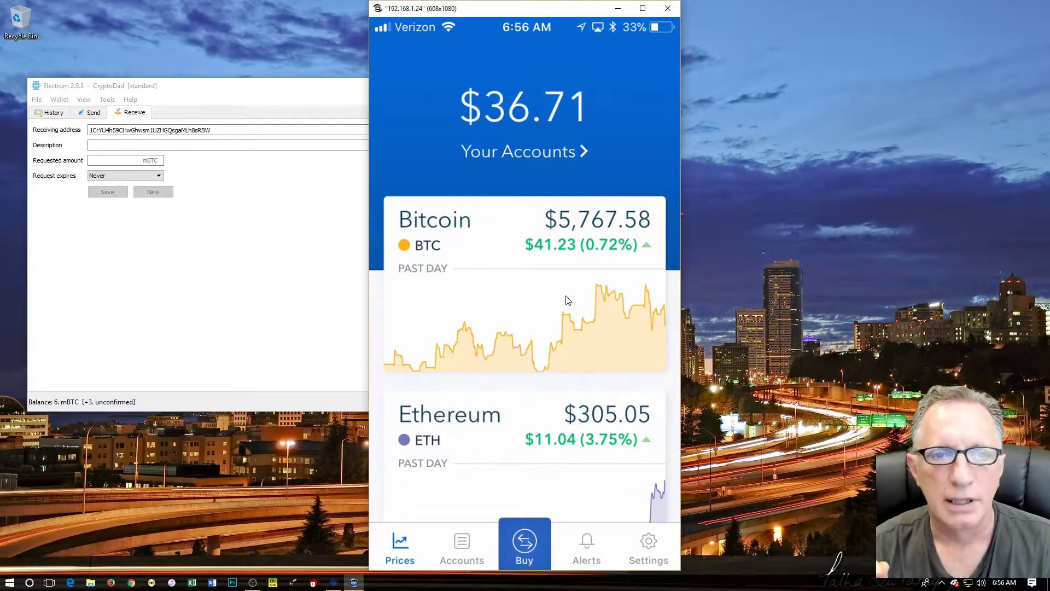
drag(525, 8, 693, 36)
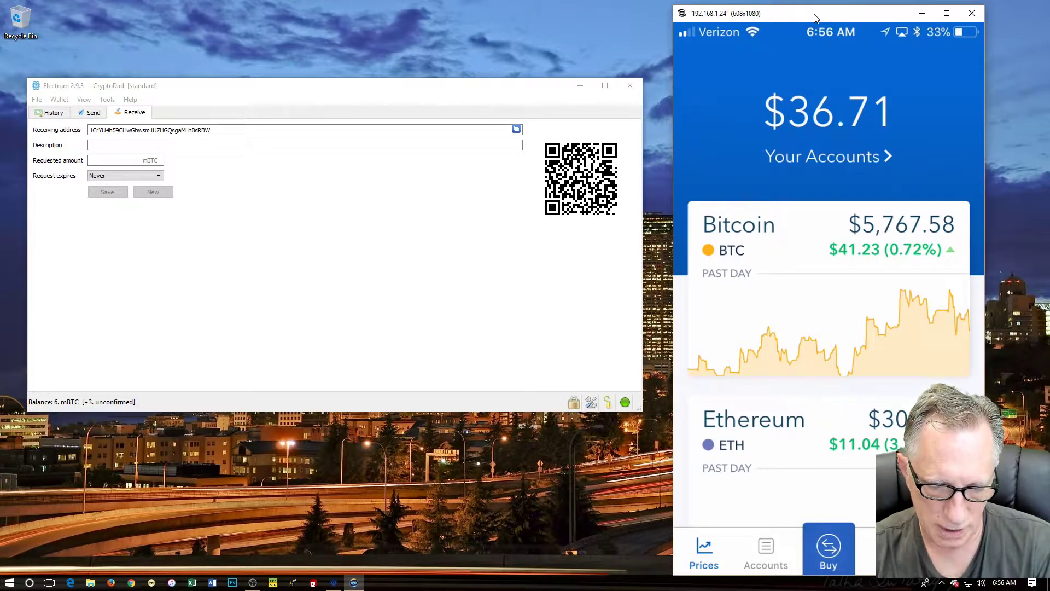
click(765, 549)
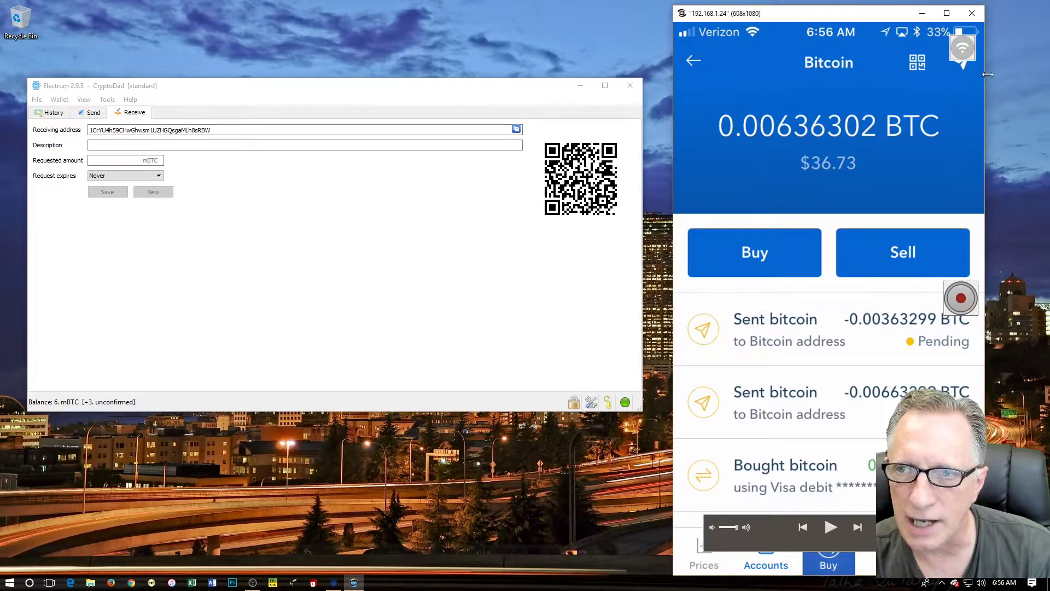
mouse_move(975, 88)
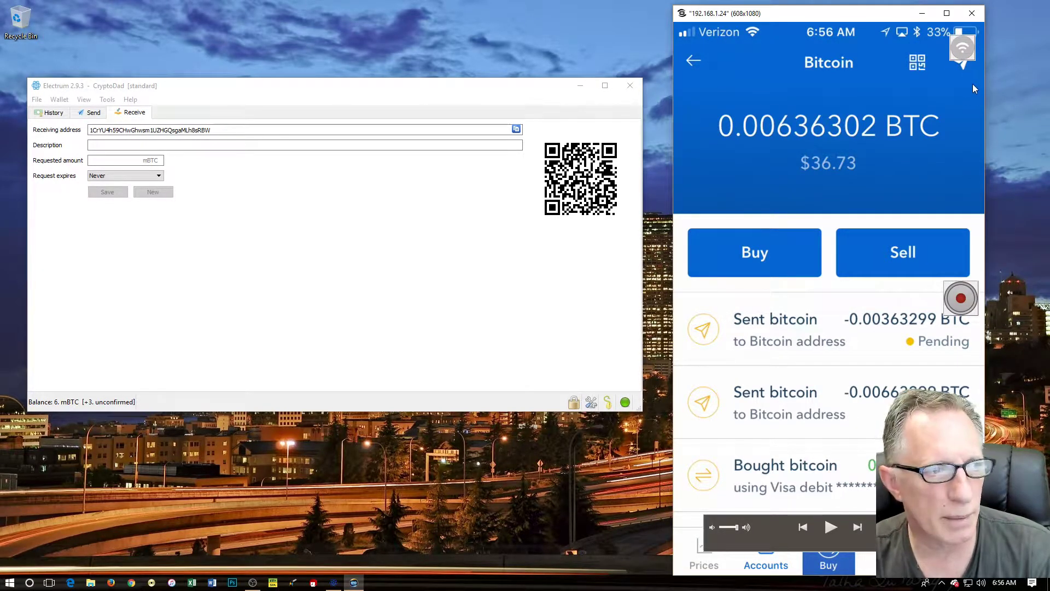
mouse_move(1012, 79)
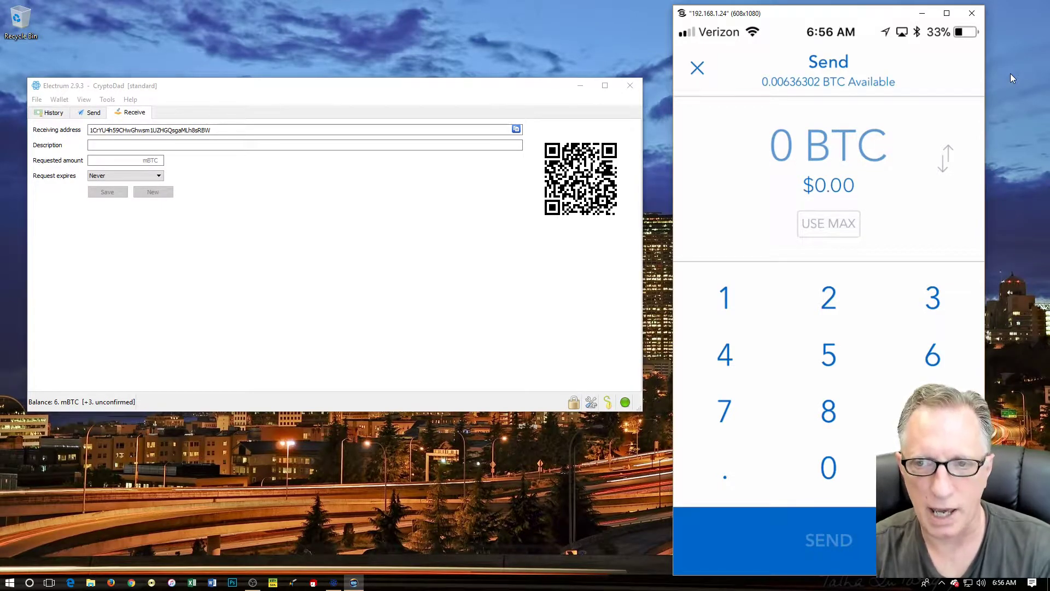
Use the maximum 0.006363 BTC in Coinbase and continue to the recipient screen.
click(829, 223)
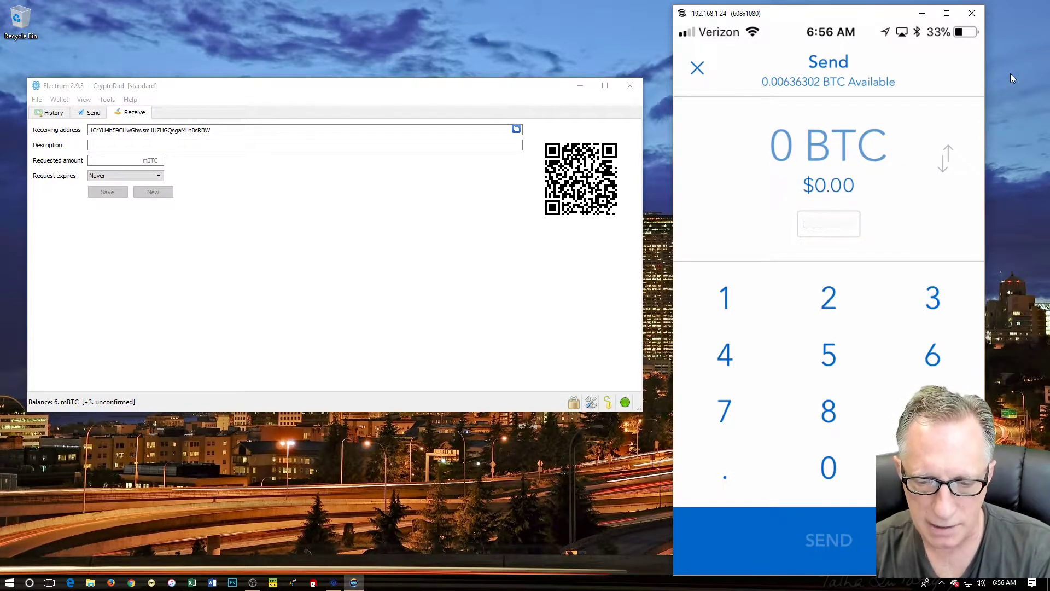
click(828, 224)
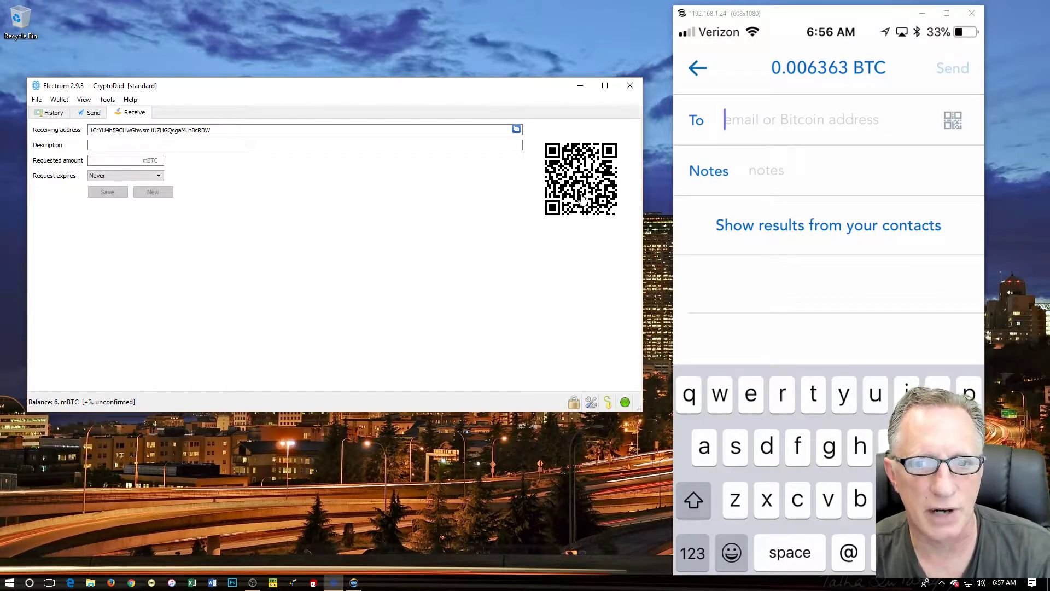
mouse_move(554, 268)
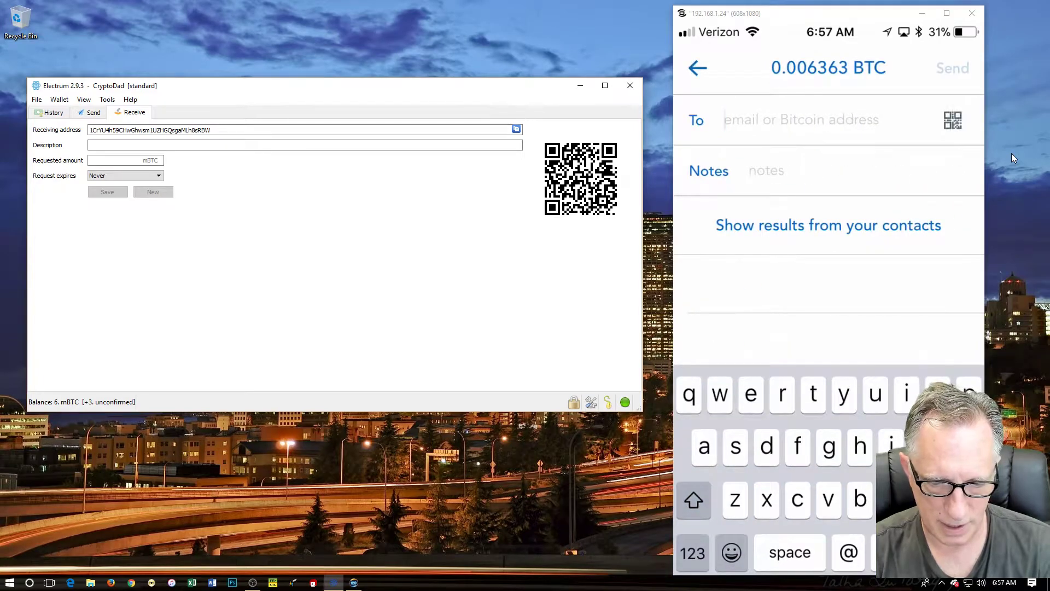
Enter the Electrum receiving address as recipient and send the bitcoin.
click(952, 119)
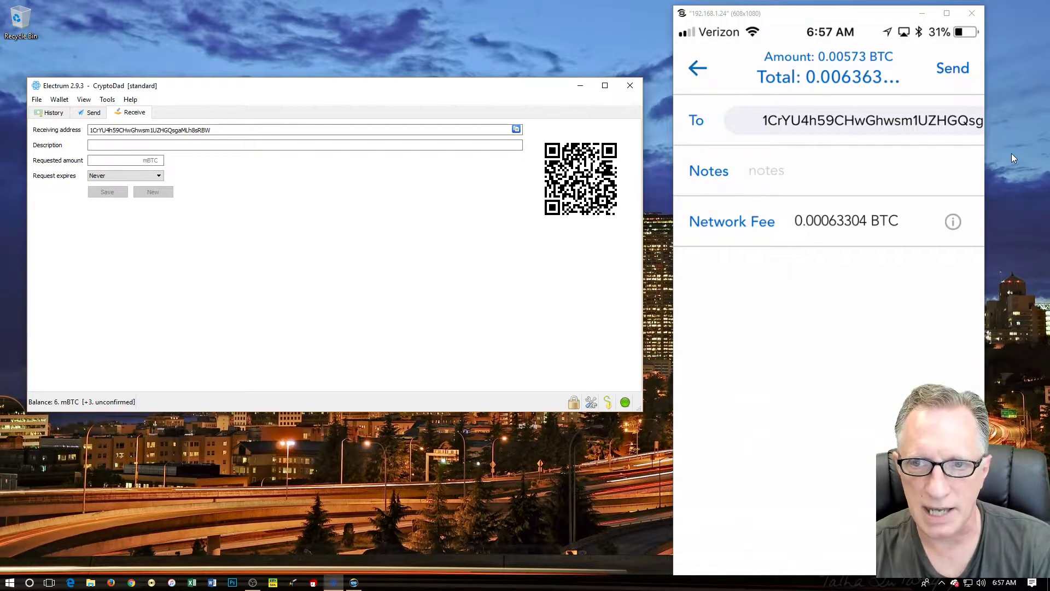
click(952, 68)
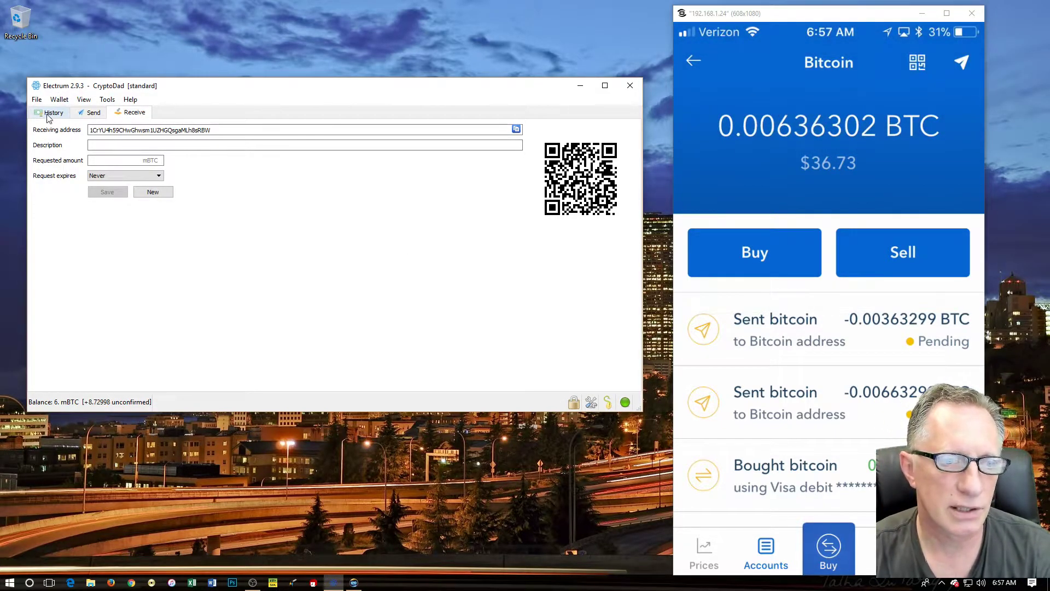
Open Electrum's History tab to see the unconfirmed +5.72998 mBTC payment.
click(53, 112)
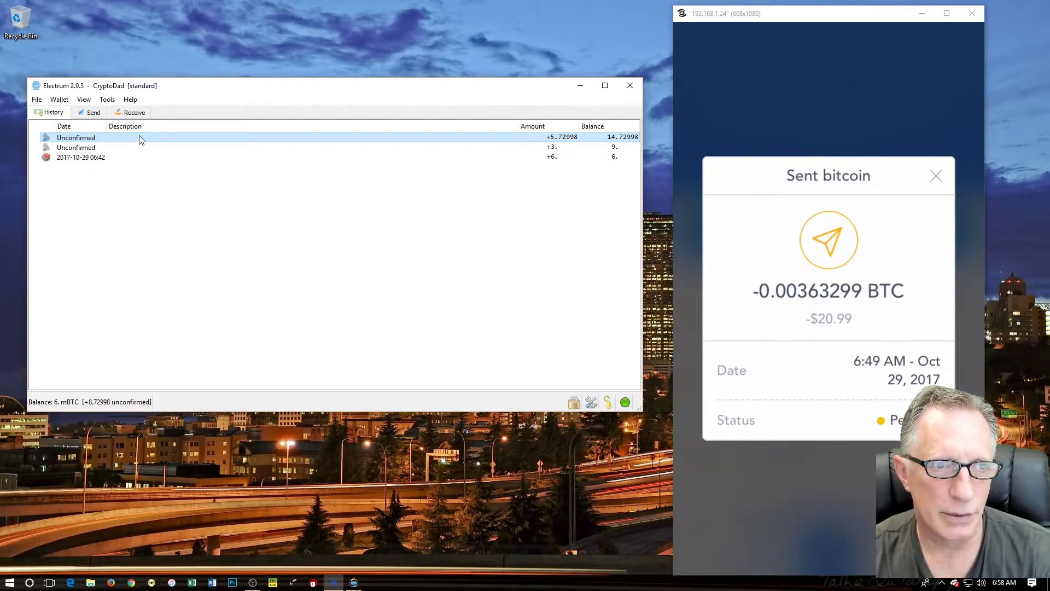
mouse_move(155, 140)
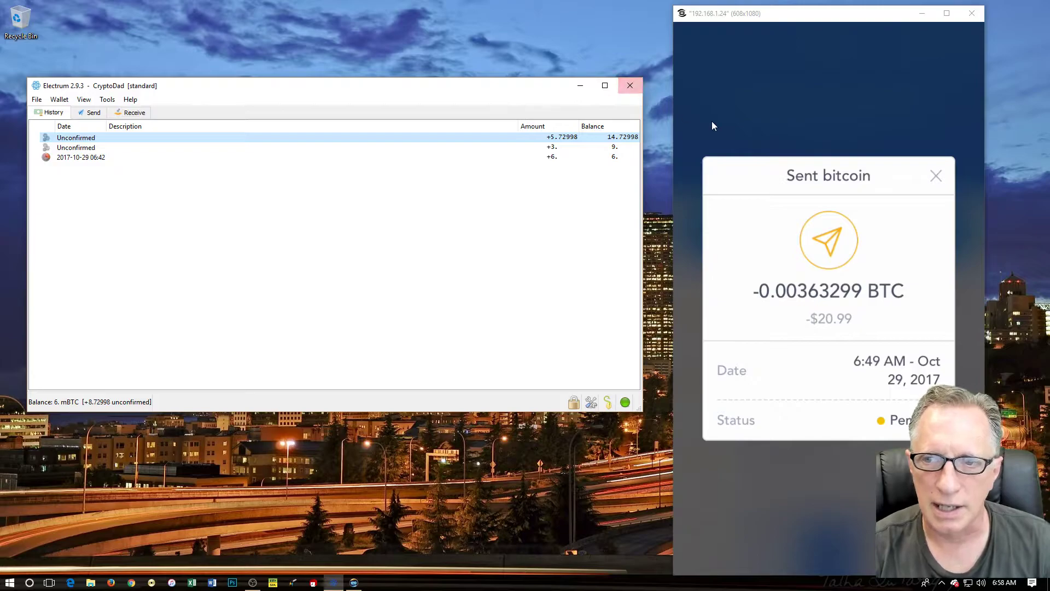
Dismiss Coinbase's sent-bitcoin details and close the Electrum window.
click(936, 175)
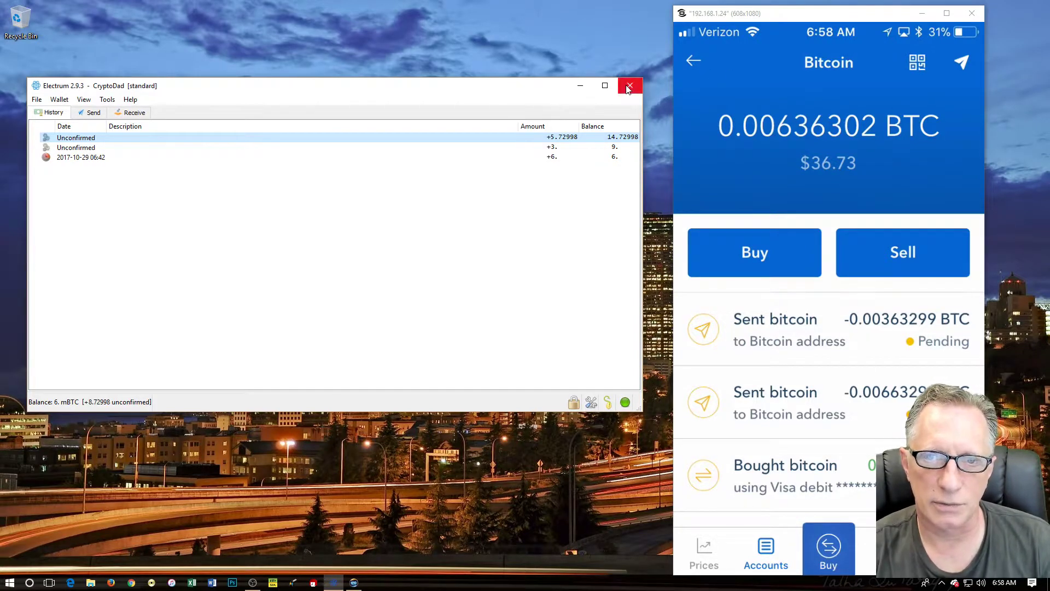
click(629, 85)
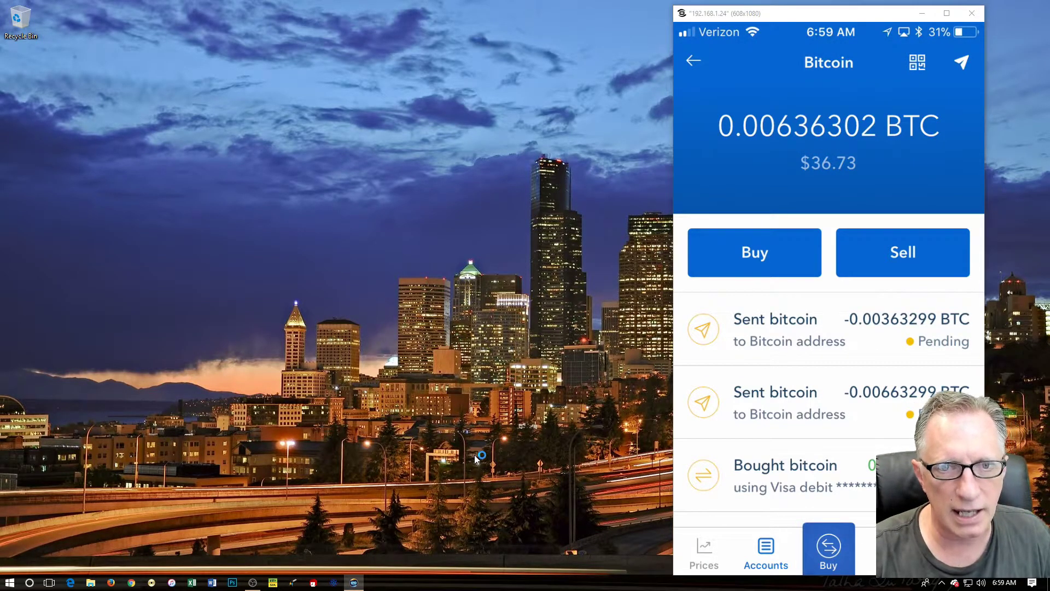
mouse_move(418, 334)
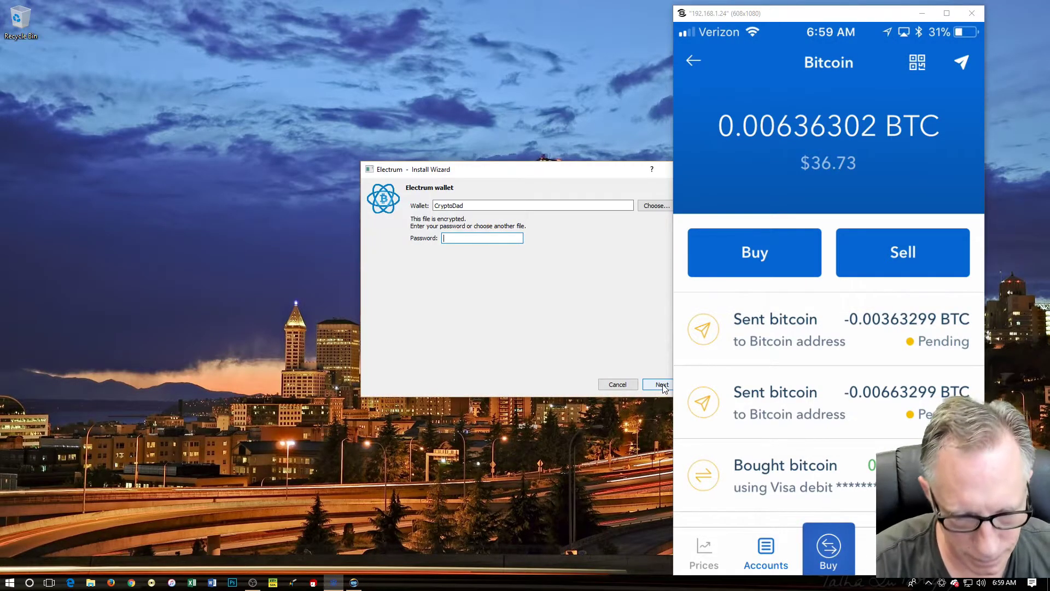
Enter the wallet password in the Install Wizard to unlock CryptoDad again.
text(•)
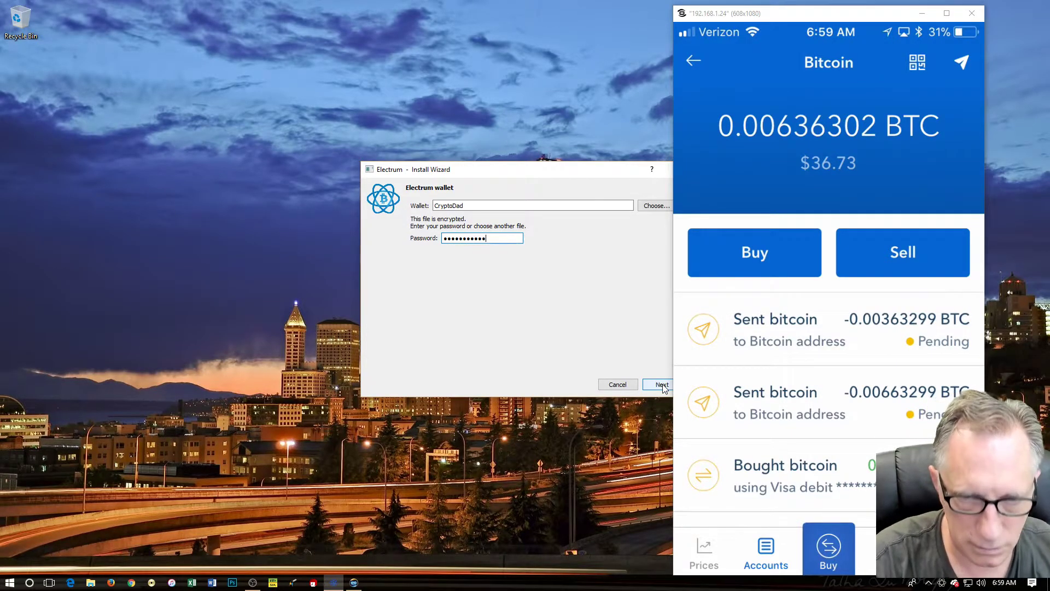
click(659, 385)
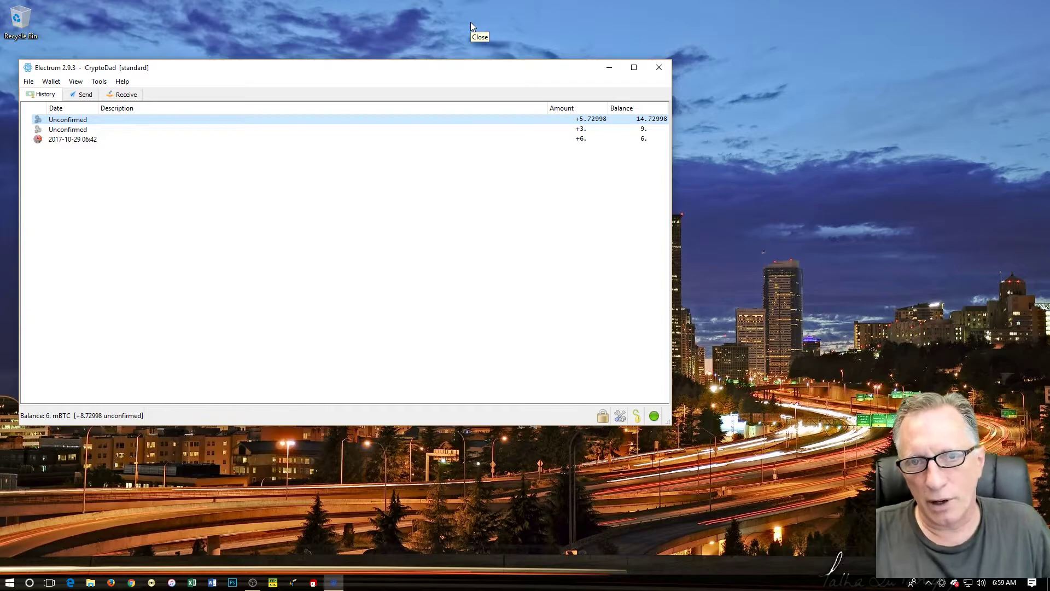
mouse_move(471, 25)
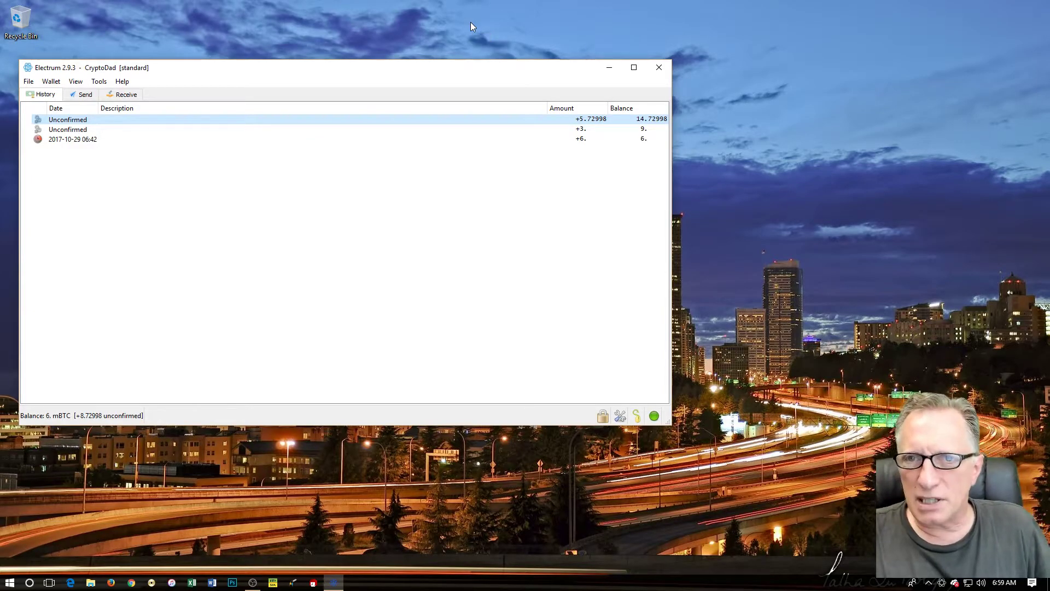